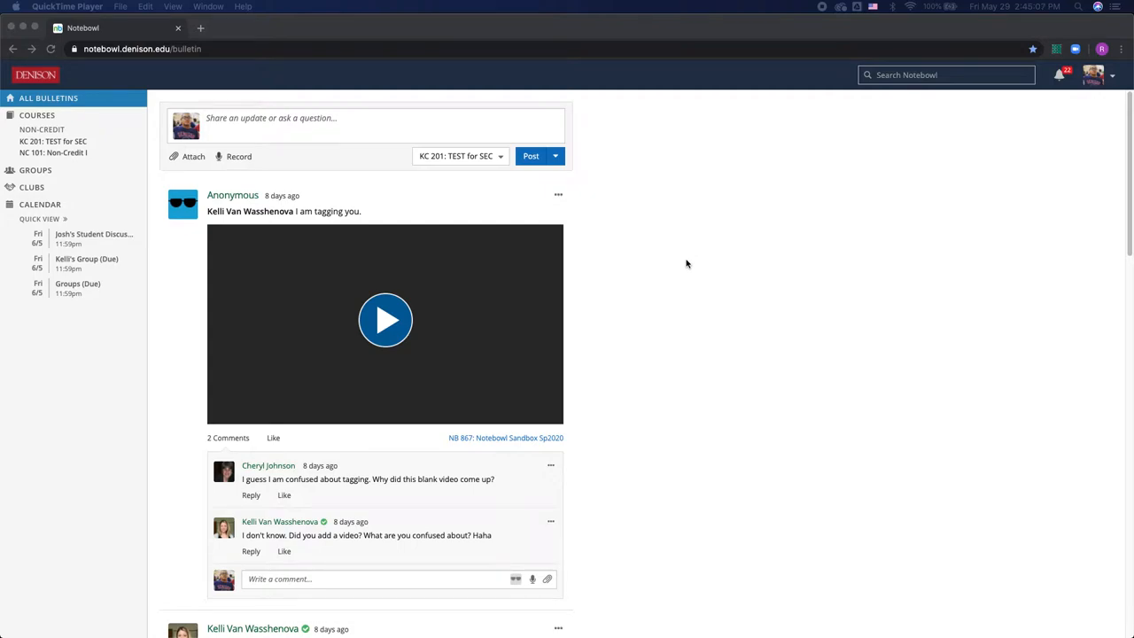
{"action": "mouse_move", "coordinate": [672, 269]}
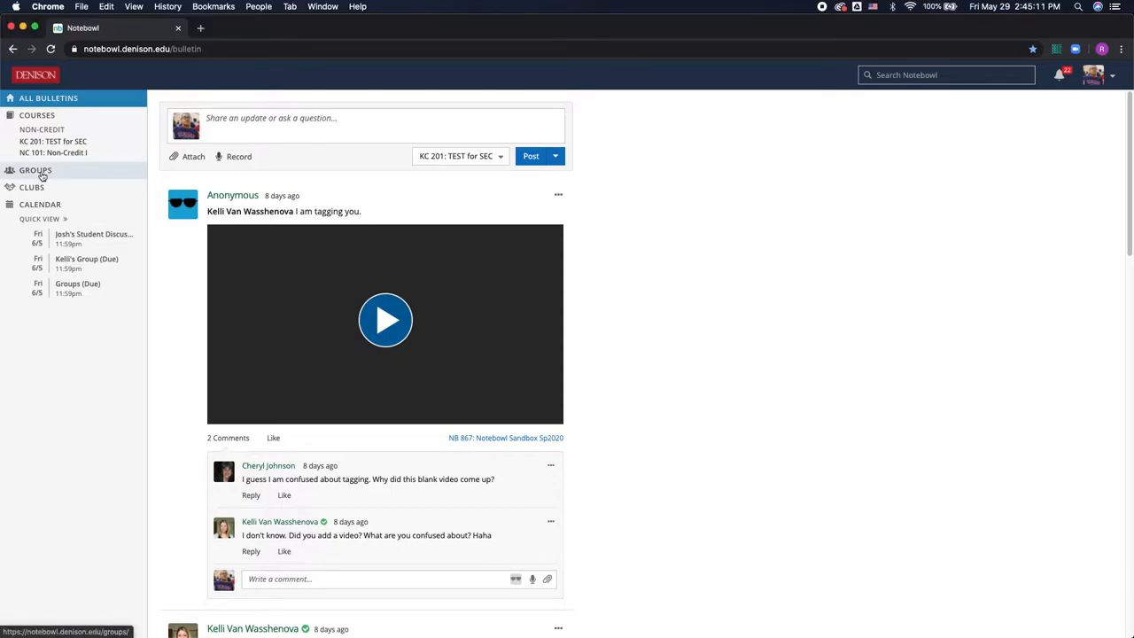
- Show the Groups page listing the nine groups you belong to
{"action": "left_click", "coordinate": [35, 171]}
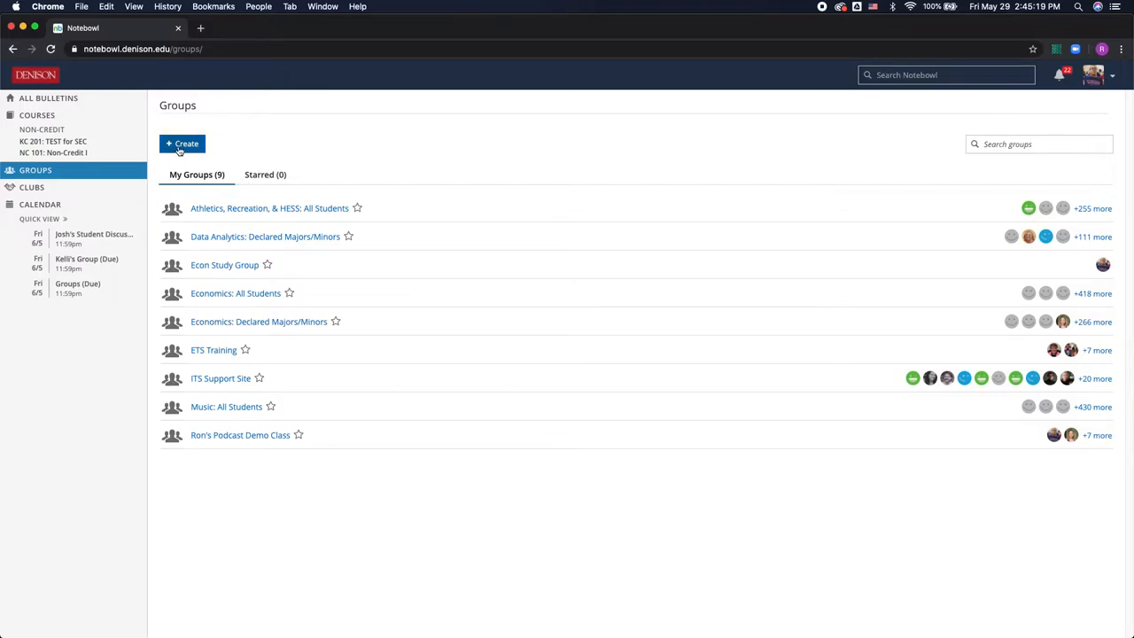
{"action": "left_click", "coordinate": [180, 143]}
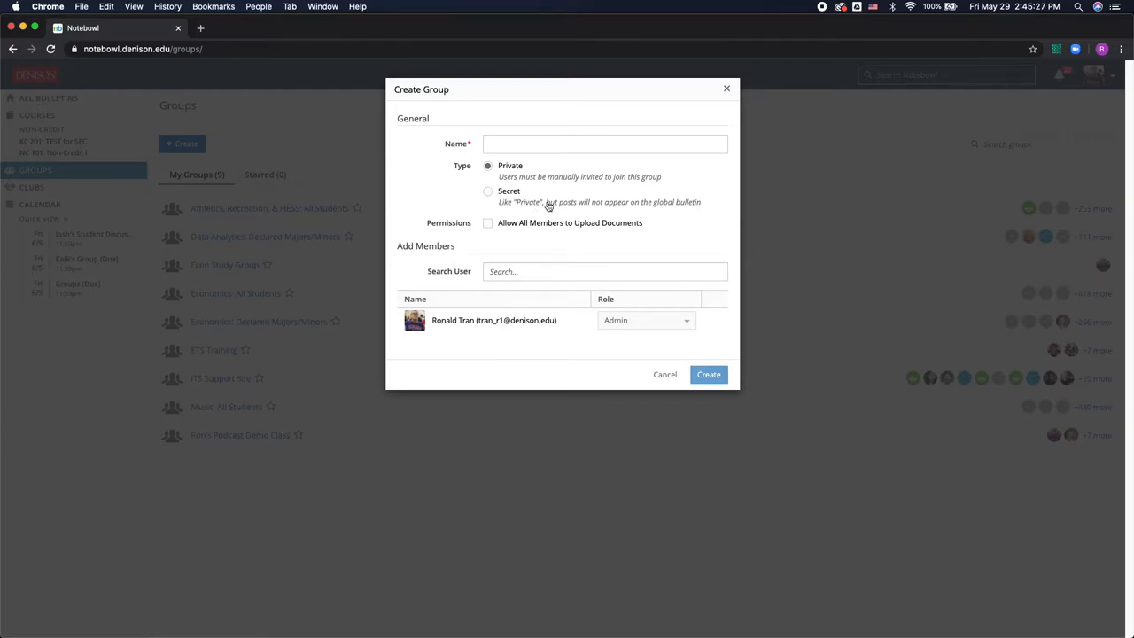
{"action": "mouse_move", "coordinate": [553, 177]}
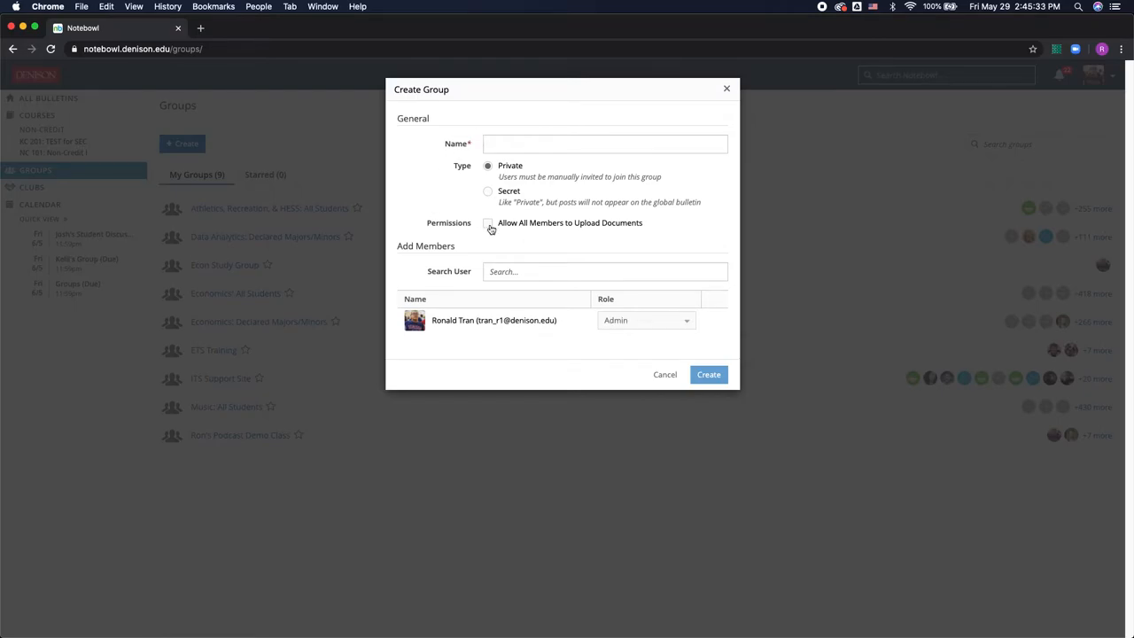
{"action": "mouse_move", "coordinate": [484, 204]}
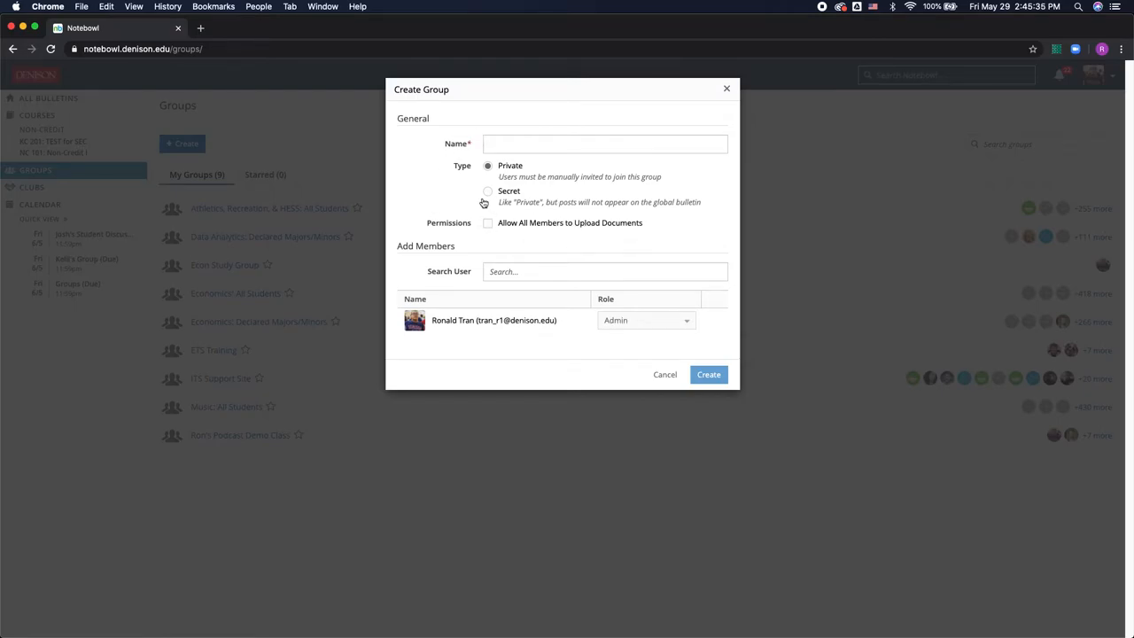
{"action": "mouse_move", "coordinate": [477, 245]}
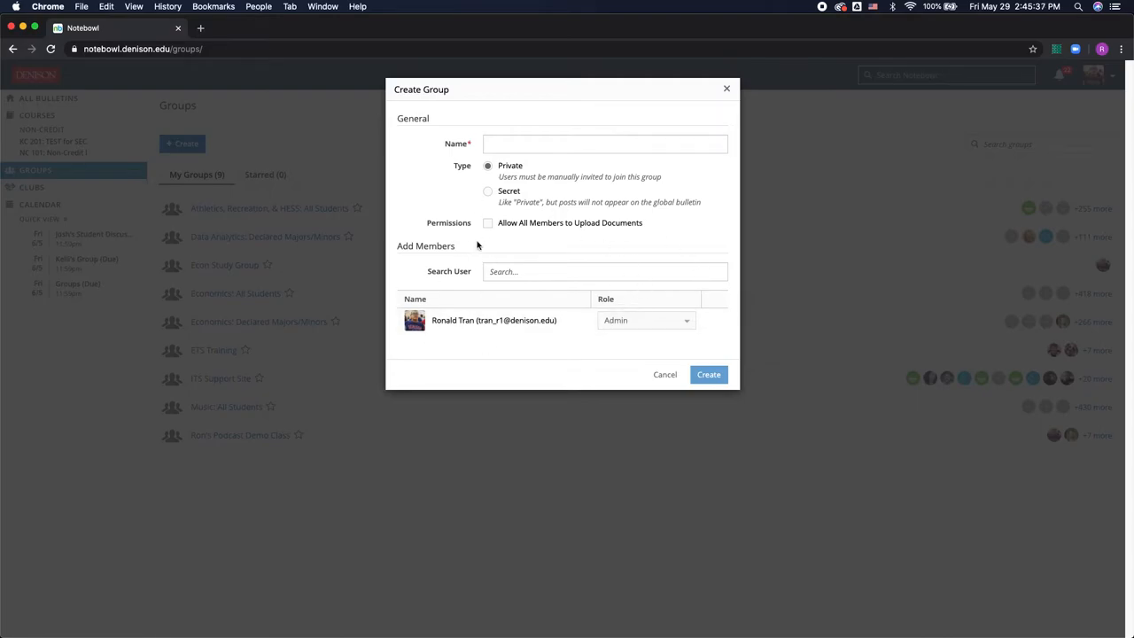
{"action": "mouse_move", "coordinate": [702, 250]}
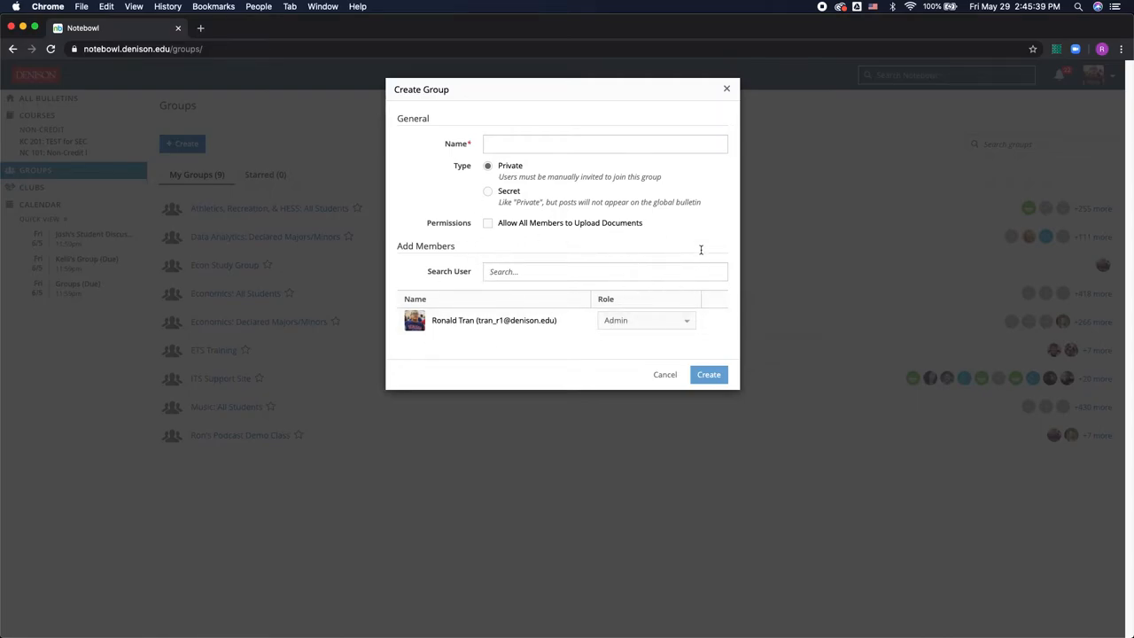
{"action": "left_click", "coordinate": [665, 374]}
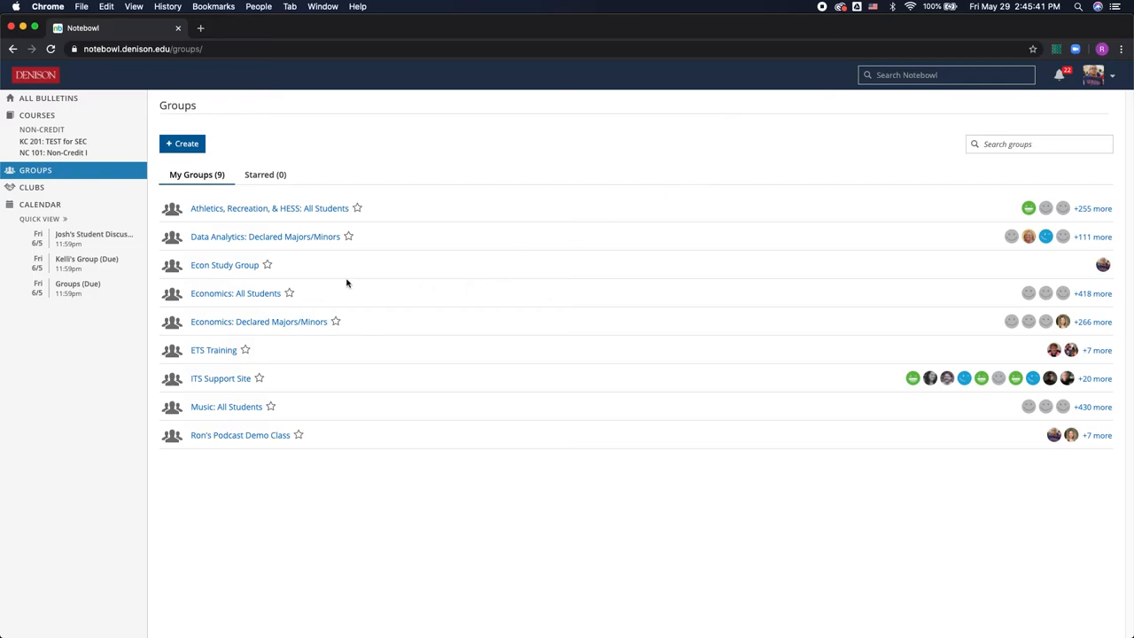
- Go to the Econ Study Group's page, landing on its empty Bulletin
{"action": "left_click", "coordinate": [223, 266]}
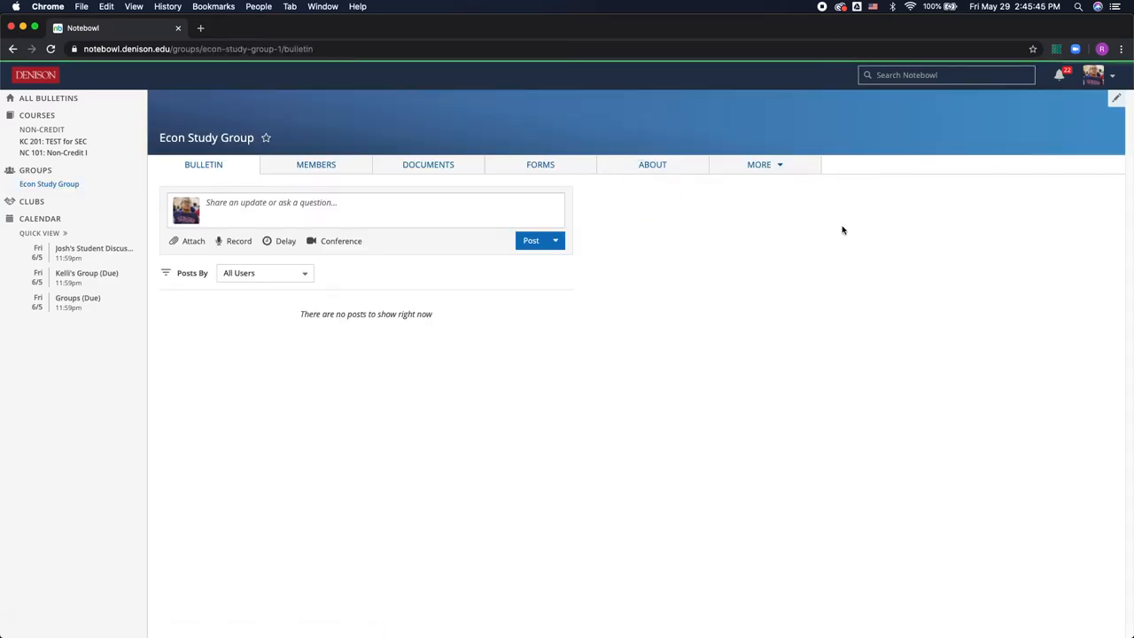
{"action": "mouse_move", "coordinate": [748, 243]}
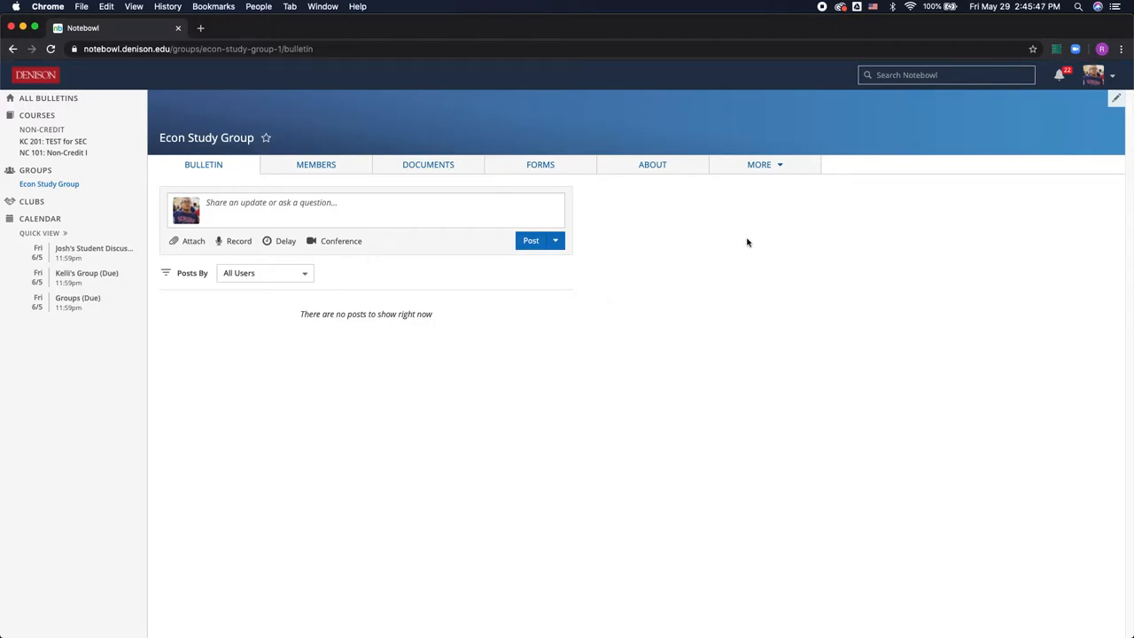
{"action": "mouse_move", "coordinate": [351, 186]}
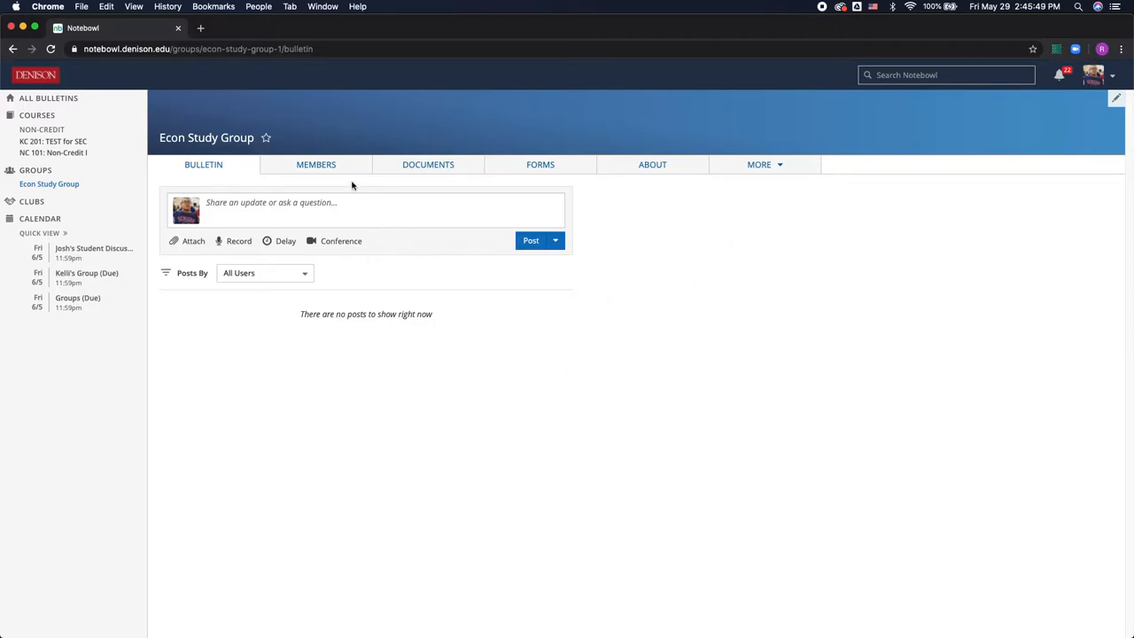
{"action": "mouse_move", "coordinate": [461, 170]}
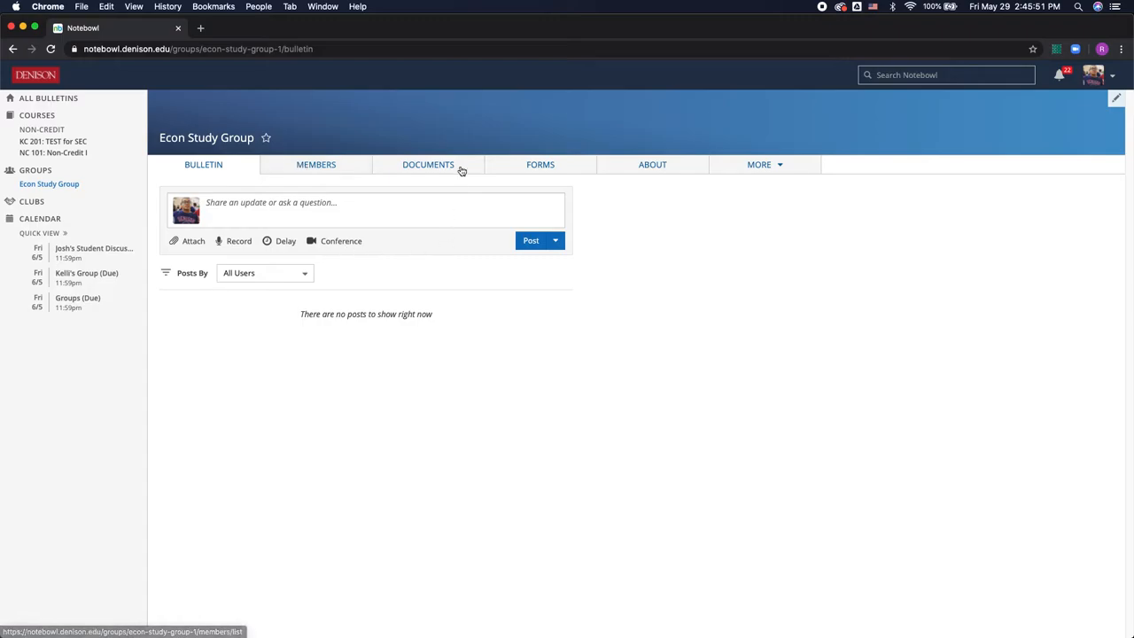
{"action": "mouse_move", "coordinate": [521, 341]}
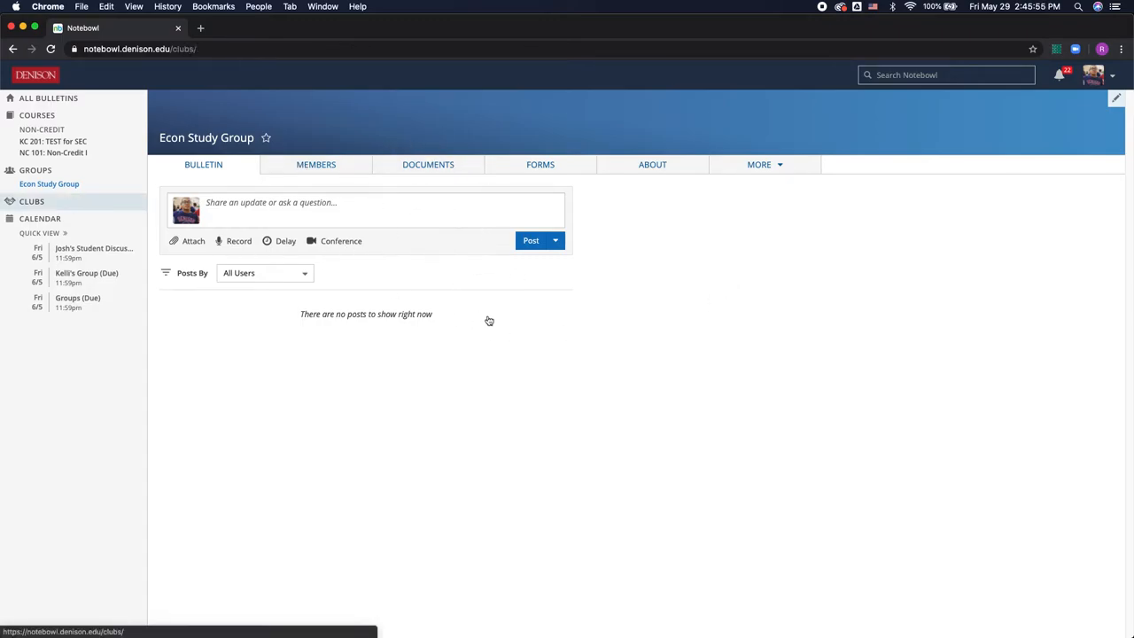
- Show Denison University's Clubs page with your three clubs, including the unpublished test club
{"action": "left_click", "coordinate": [32, 188]}
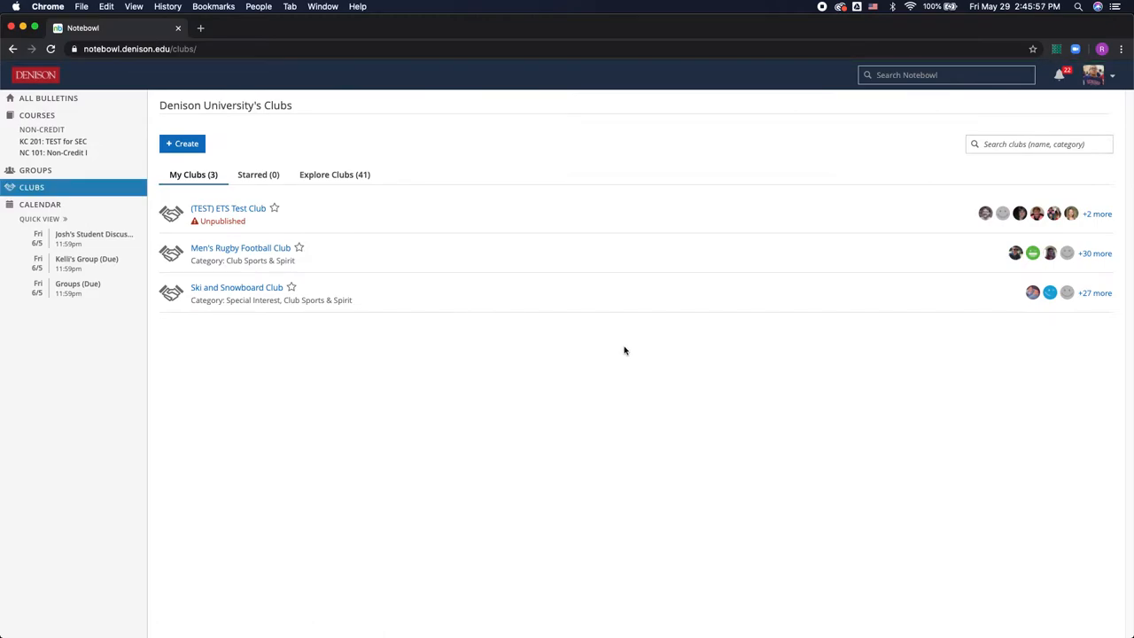
{"action": "mouse_move", "coordinate": [560, 340]}
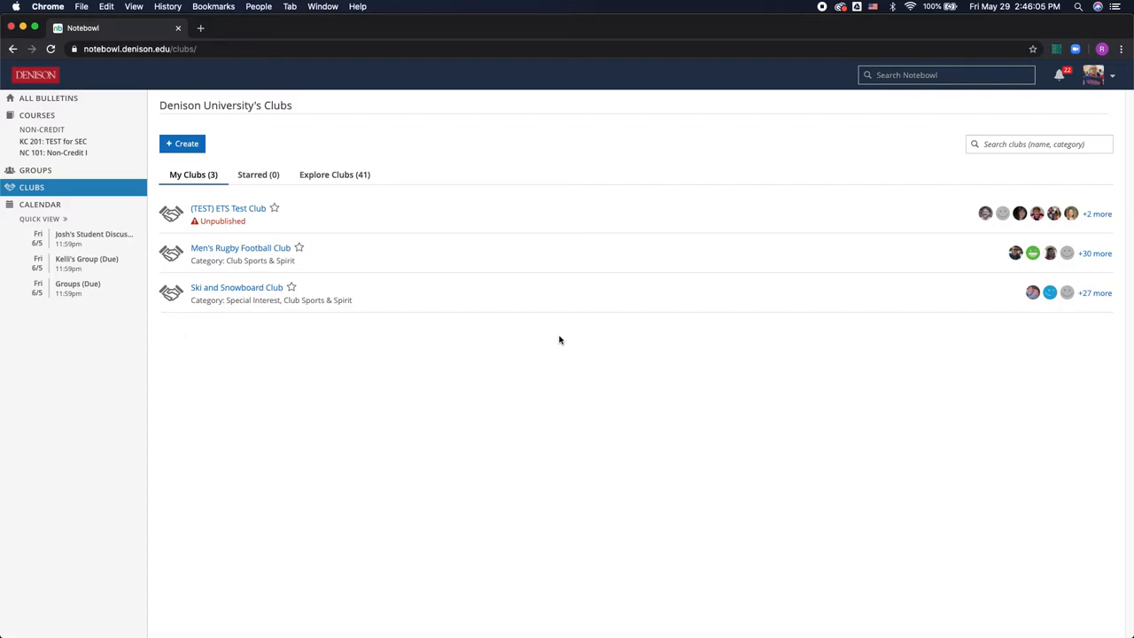
{"action": "mouse_move", "coordinate": [546, 322]}
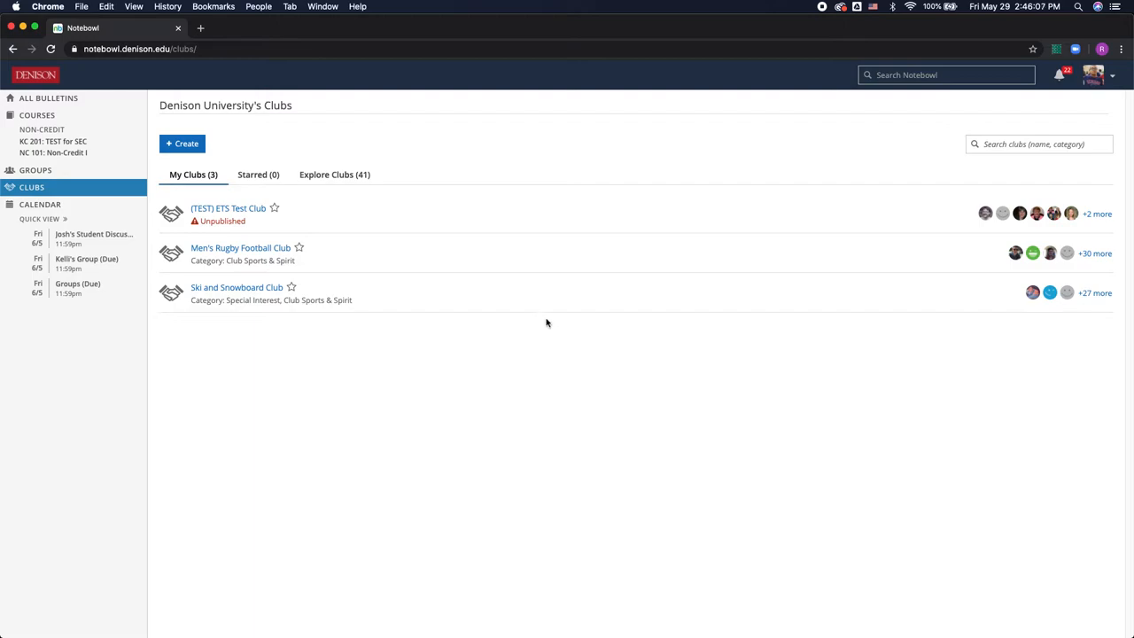
{"action": "mouse_move", "coordinate": [536, 312]}
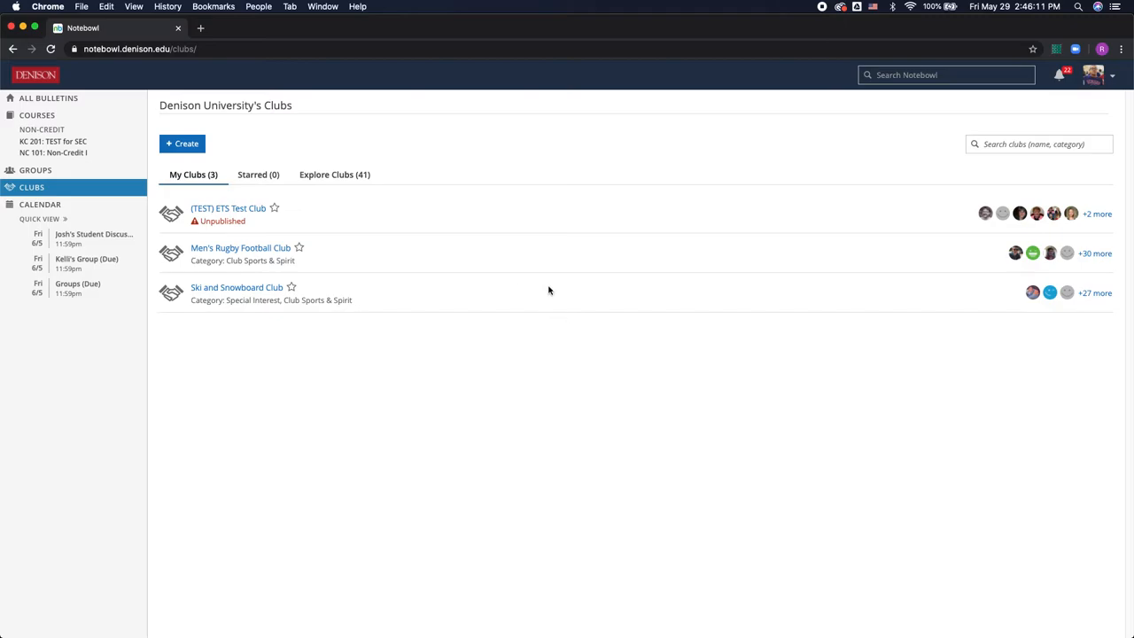
{"action": "mouse_move", "coordinate": [223, 131]}
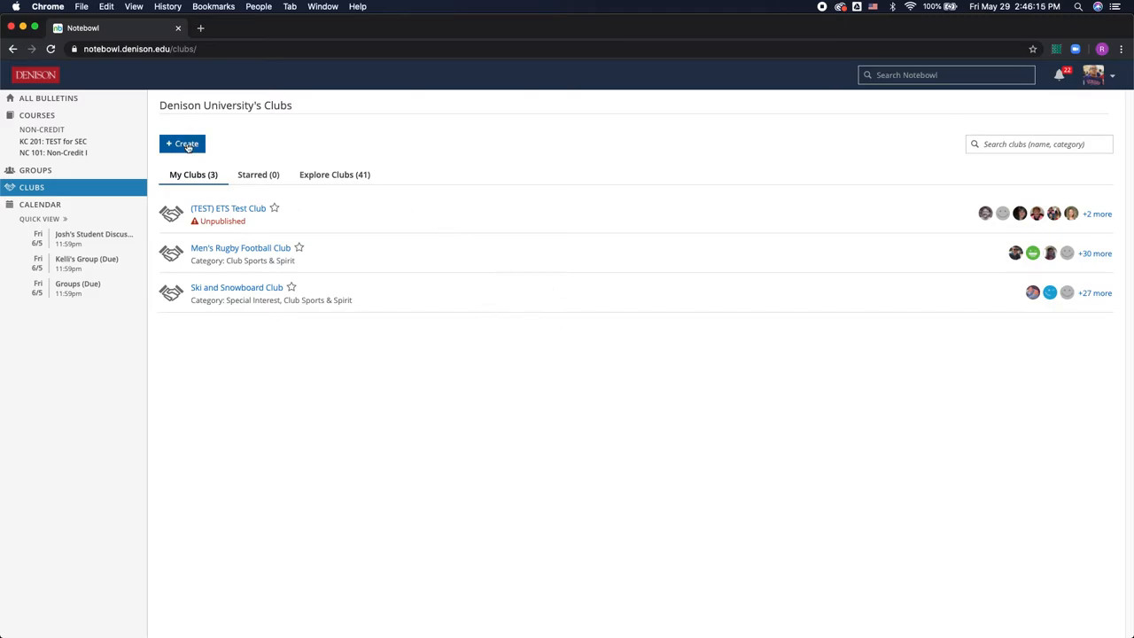
{"action": "left_click", "coordinate": [181, 143]}
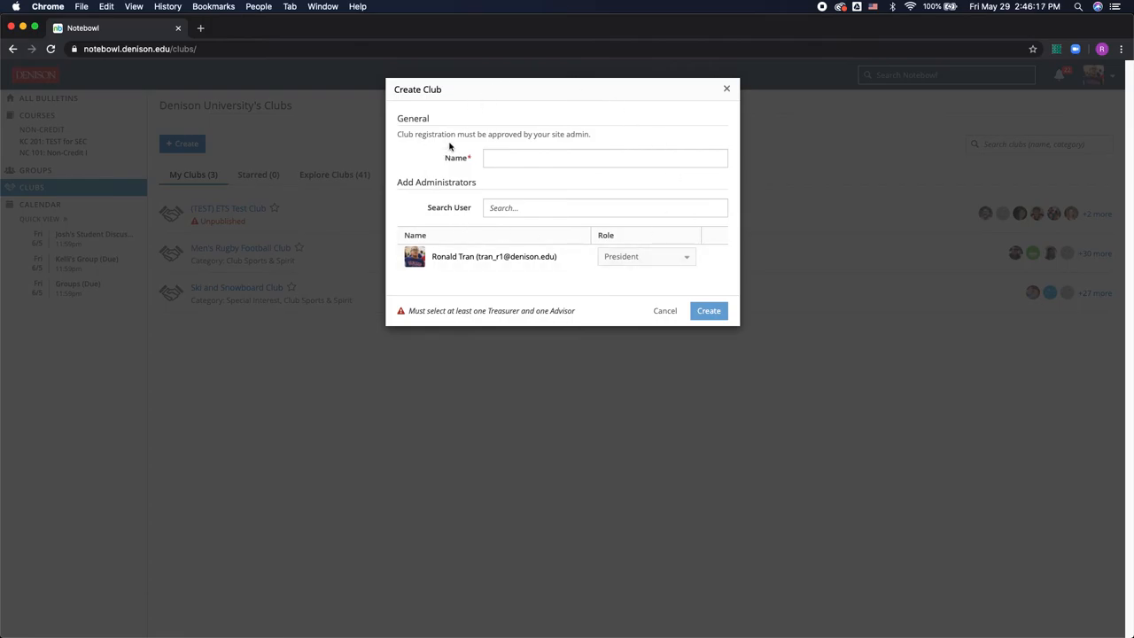
{"action": "mouse_move", "coordinate": [486, 241]}
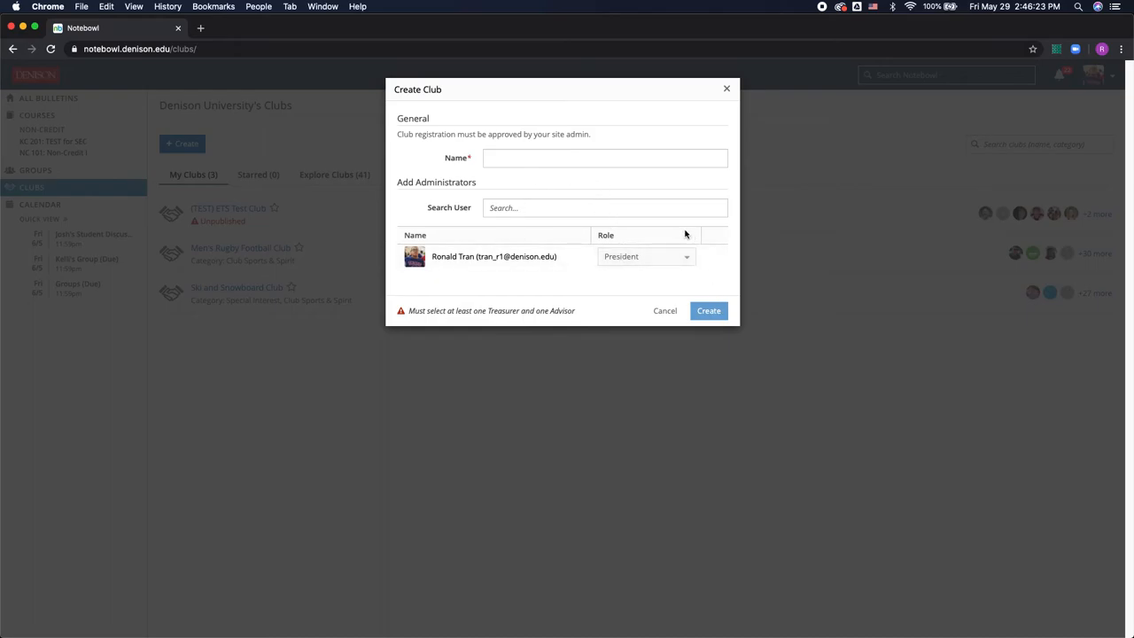
{"action": "mouse_move", "coordinate": [610, 227]}
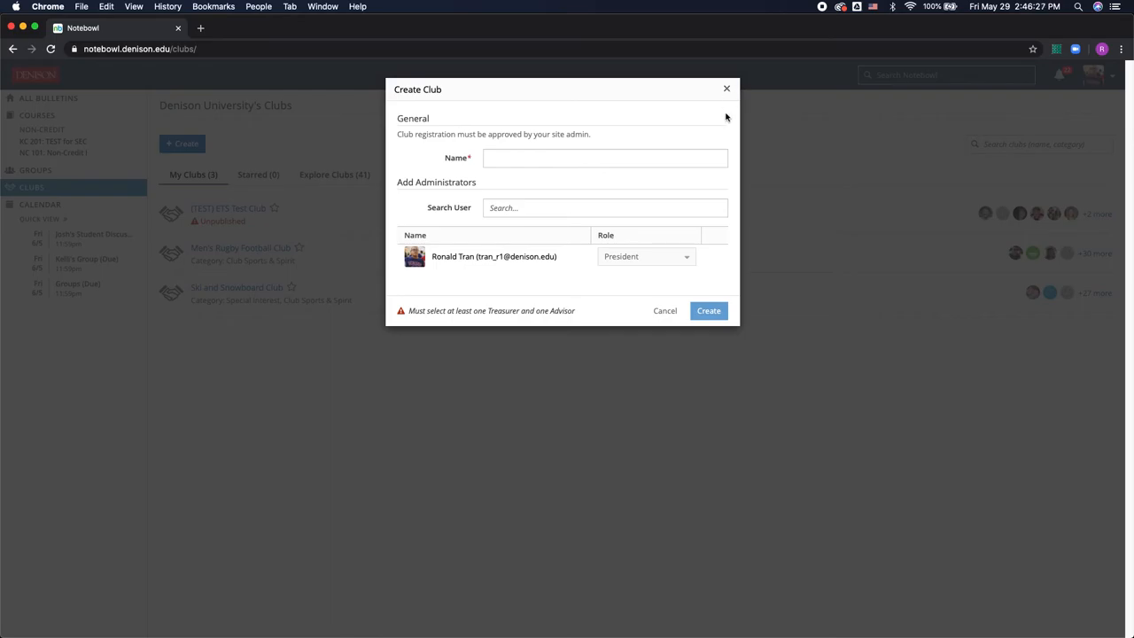
{"action": "left_click", "coordinate": [665, 310]}
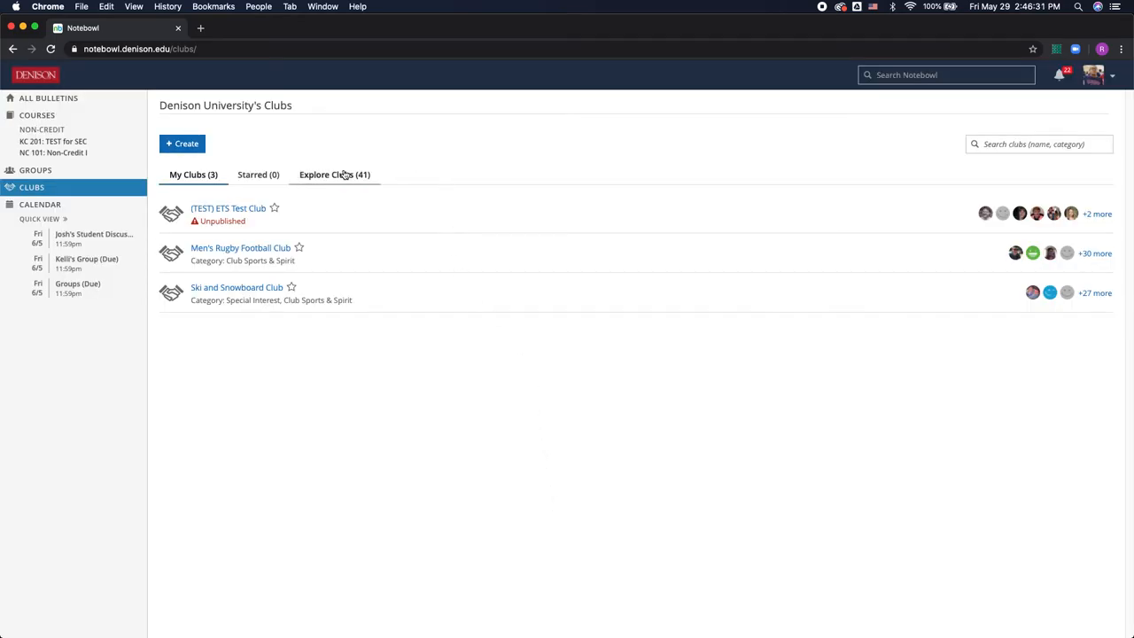
- Switch to Explore Clubs (41) and browse the full list of joinable clubs
{"action": "left_click", "coordinate": [334, 176]}
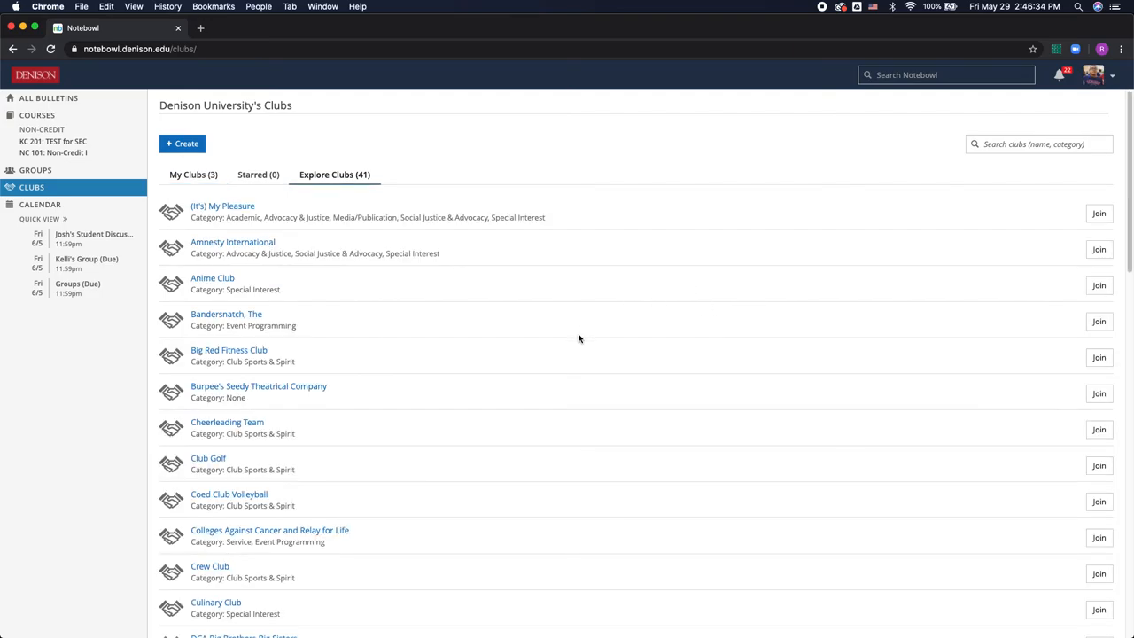
{"action": "mouse_move", "coordinate": [546, 344]}
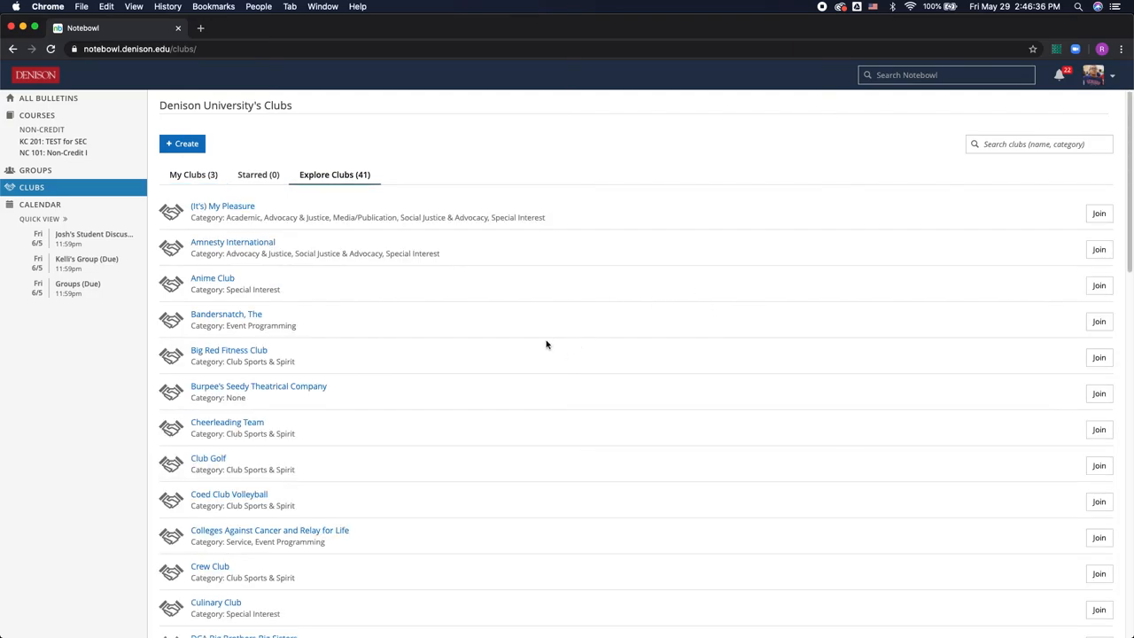
{"action": "scroll", "scroll_direction": "down", "scroll_amount": 3}
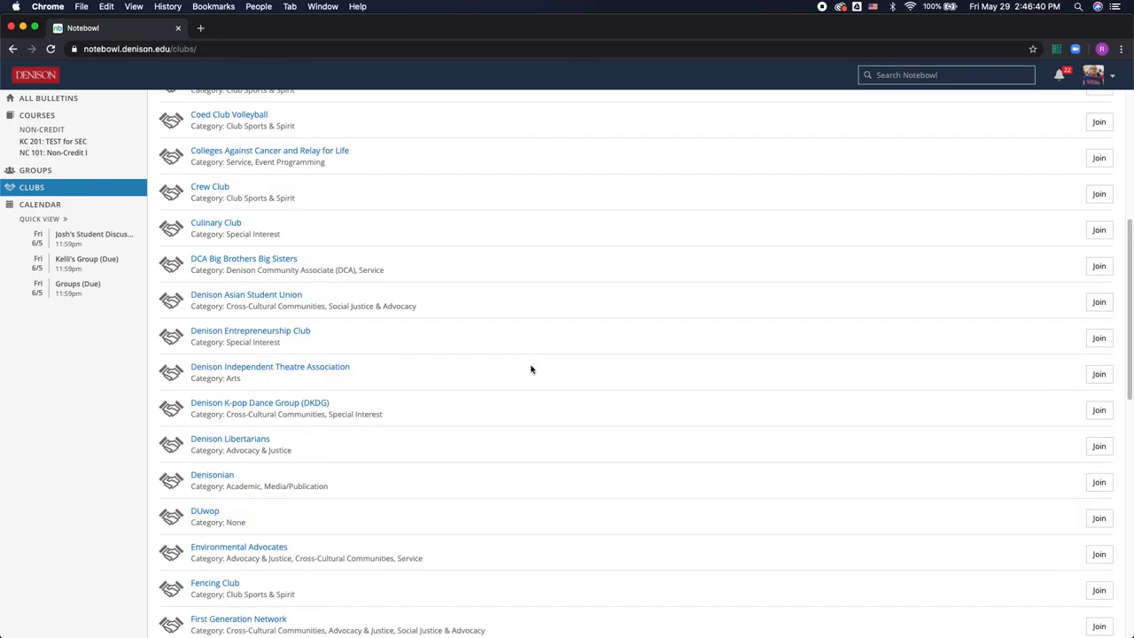
{"action": "scroll", "scroll_direction": "up", "scroll_amount": 3}
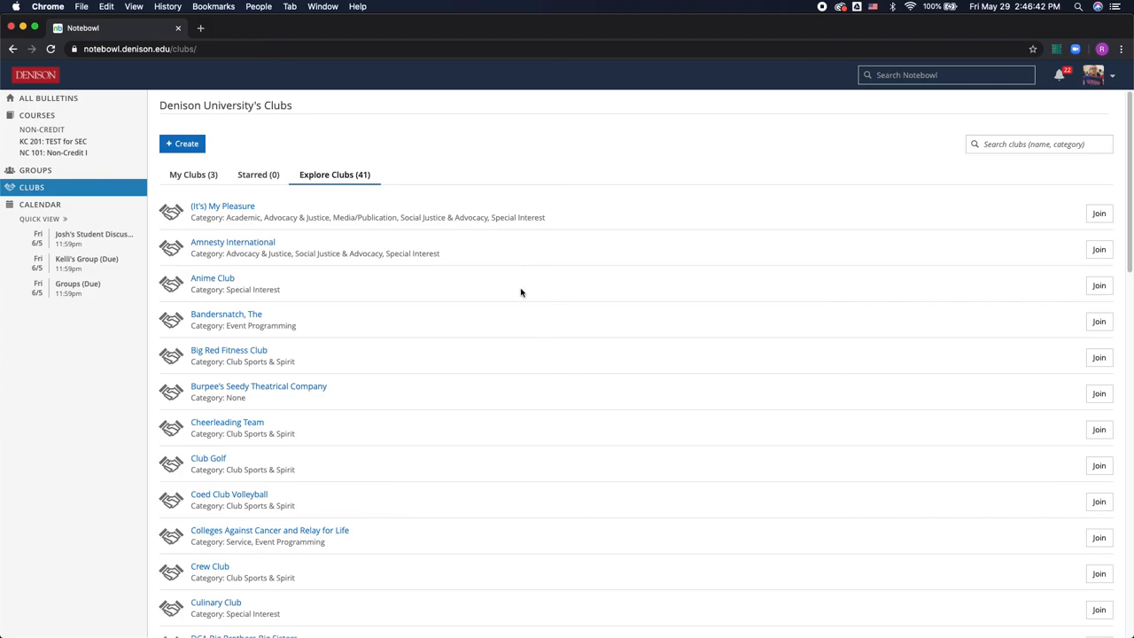
{"action": "mouse_move", "coordinate": [507, 278]}
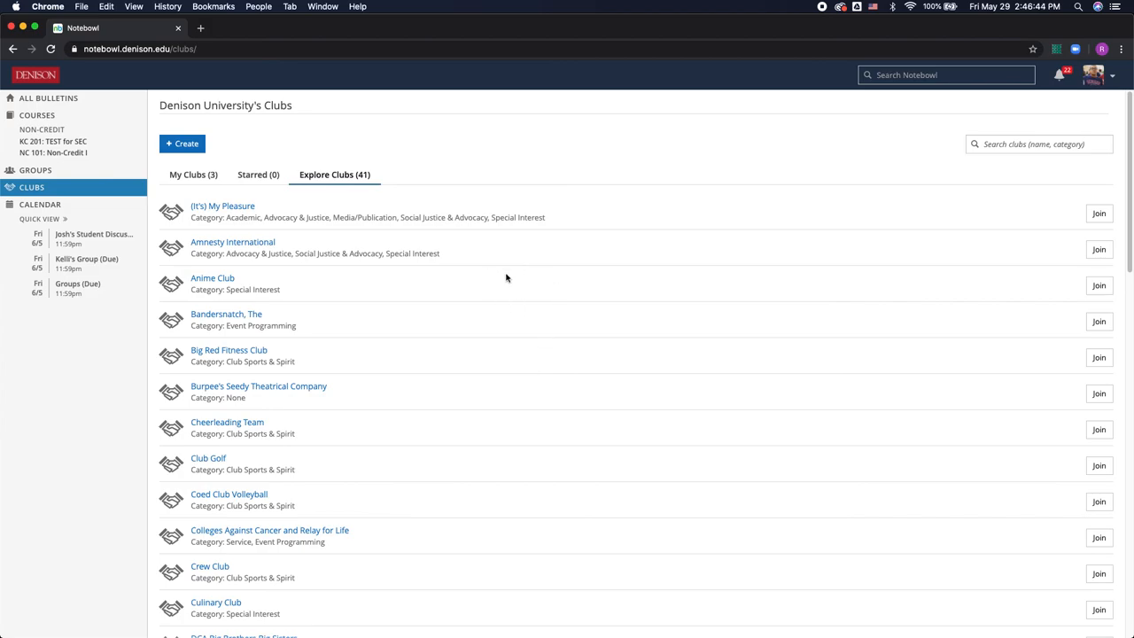
{"action": "mouse_move", "coordinate": [518, 255]}
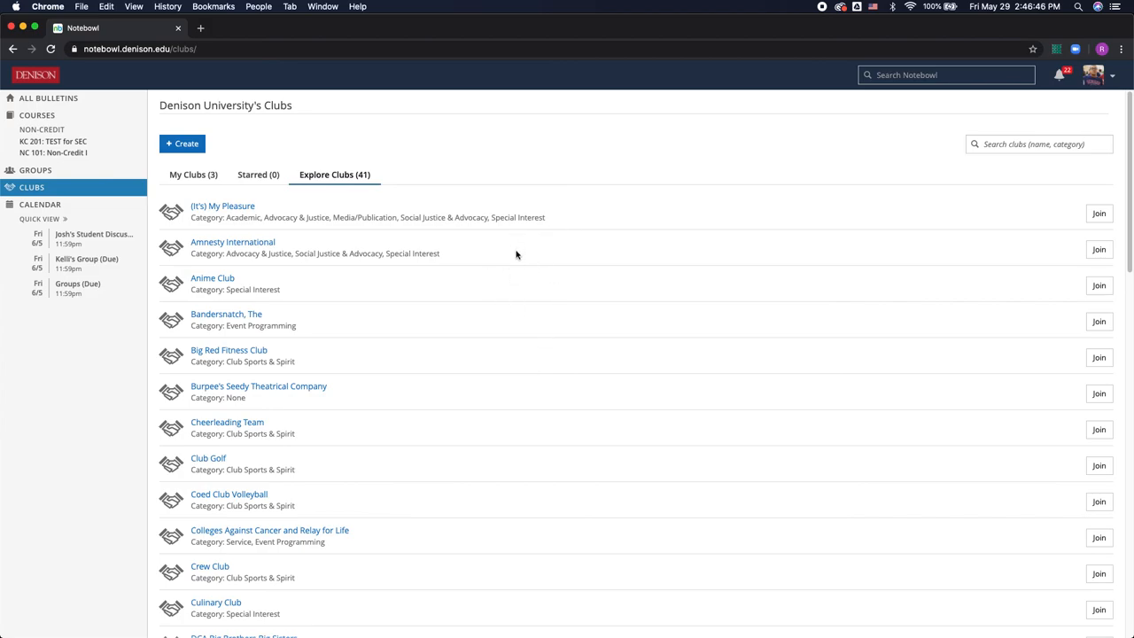